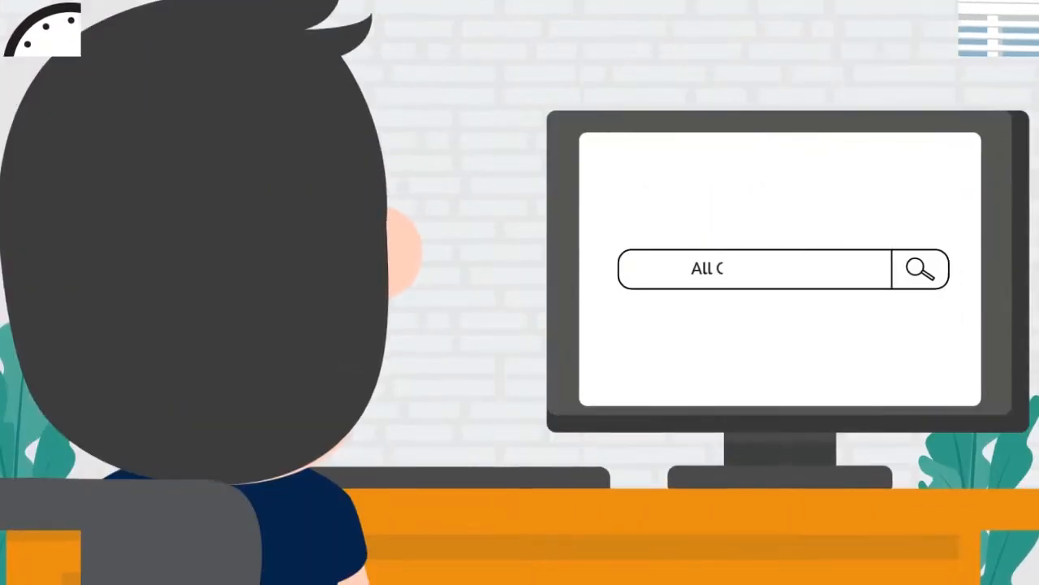
{"action": "type", "text": "Office equipment"}
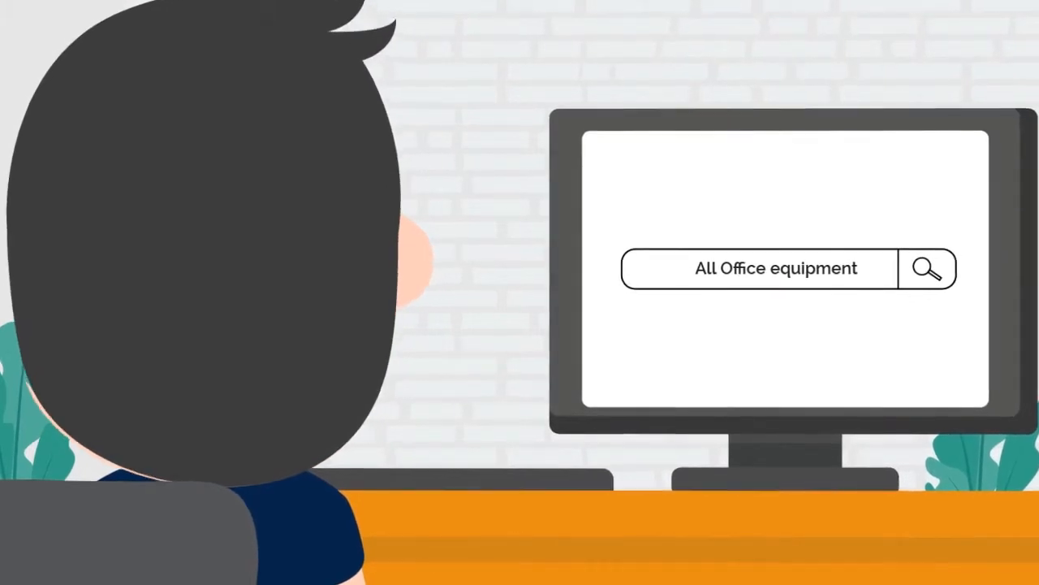